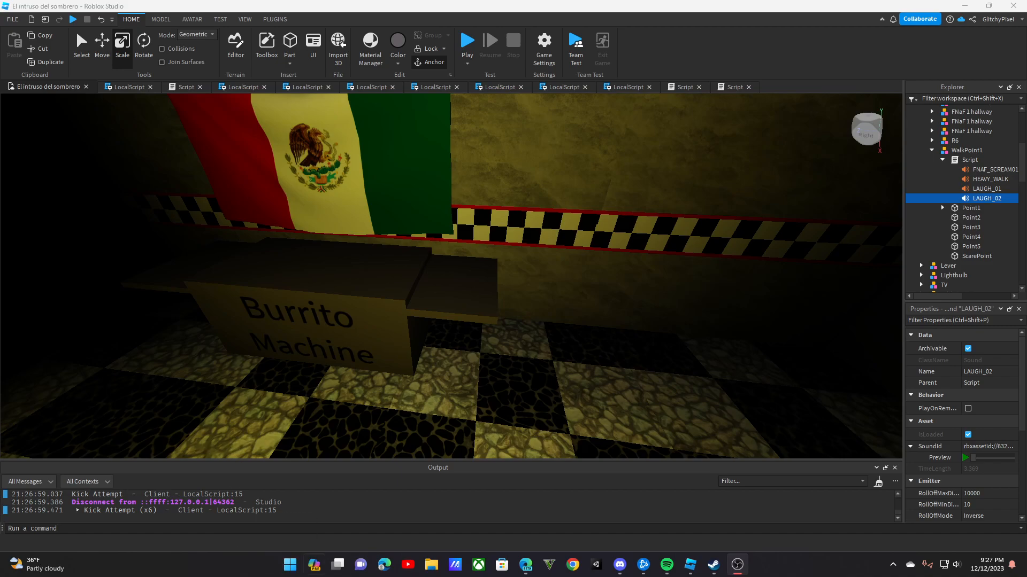
mouse_move(466, 41)
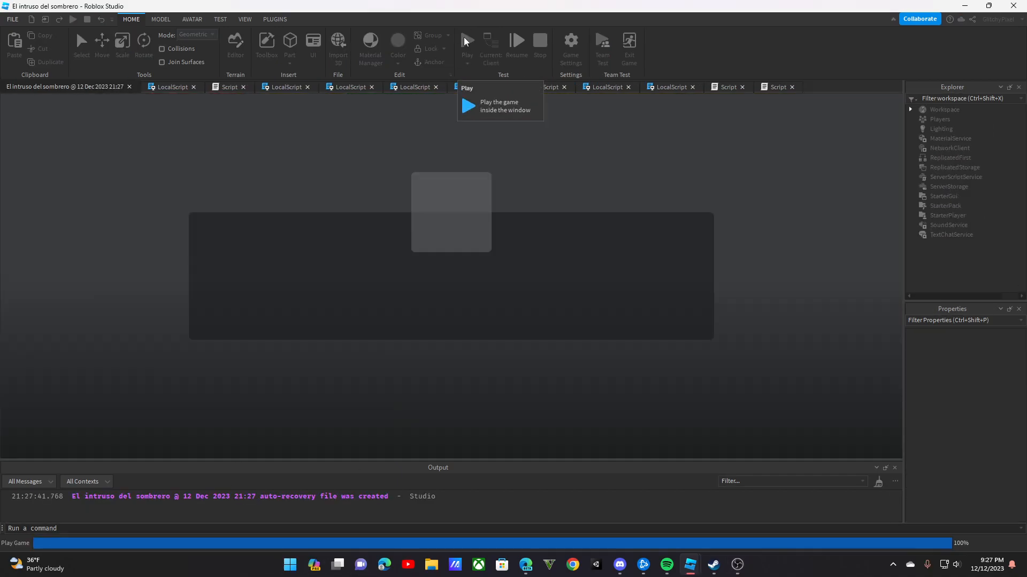
Play-test the game and add avocado once the first ingredient shows Done
click(466, 41)
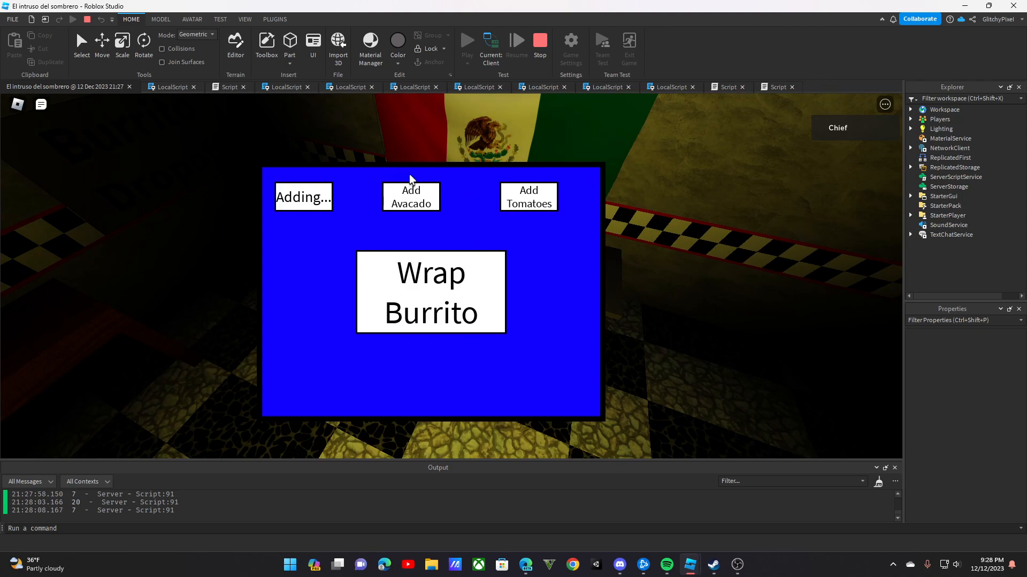
click(410, 196)
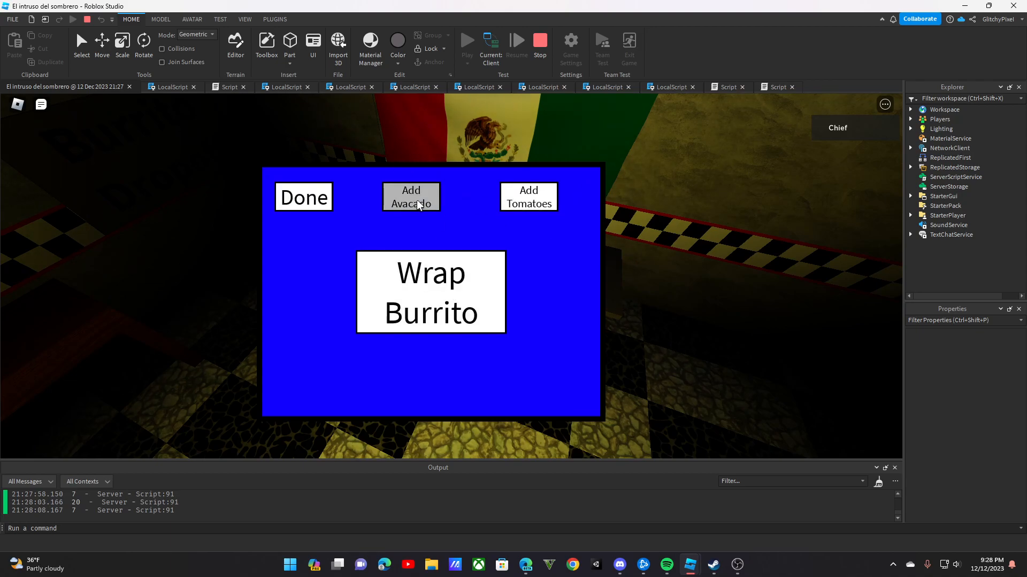
click(411, 196)
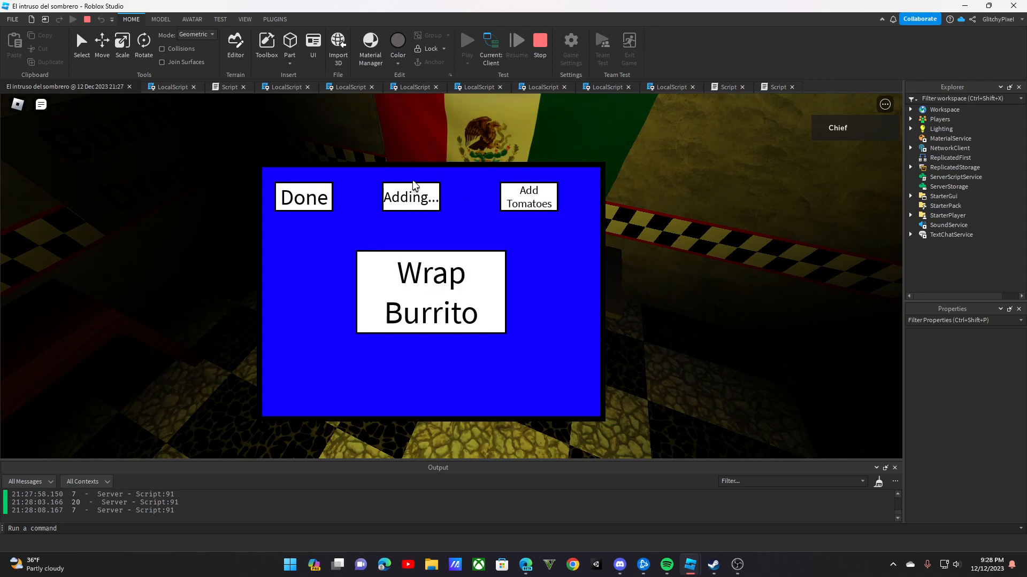